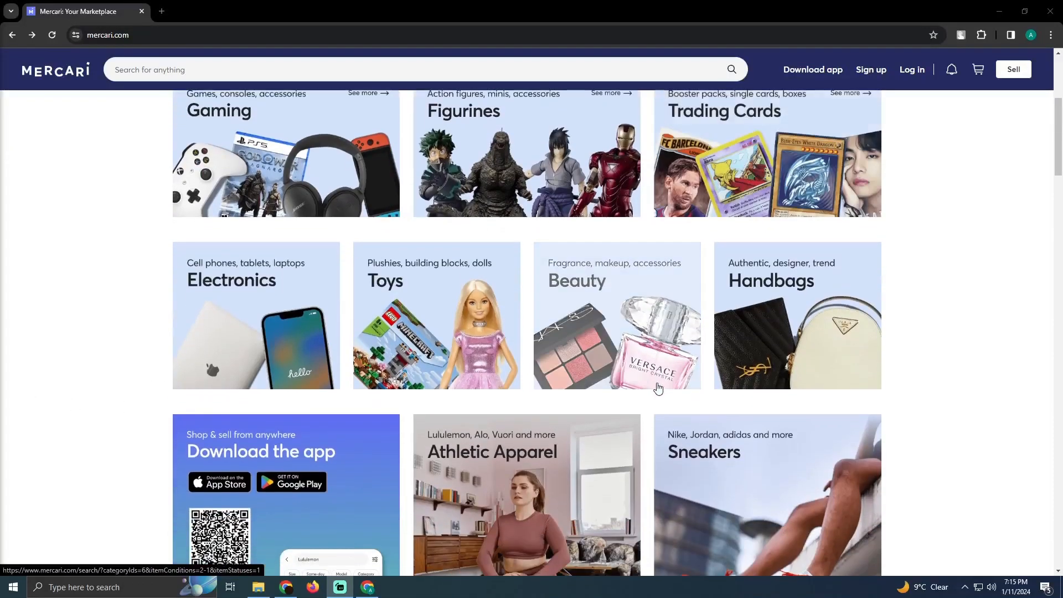
- Open Mercari's sign-up page and leave the email field empty until flagged 'Email is required'
scroll("down", 3)
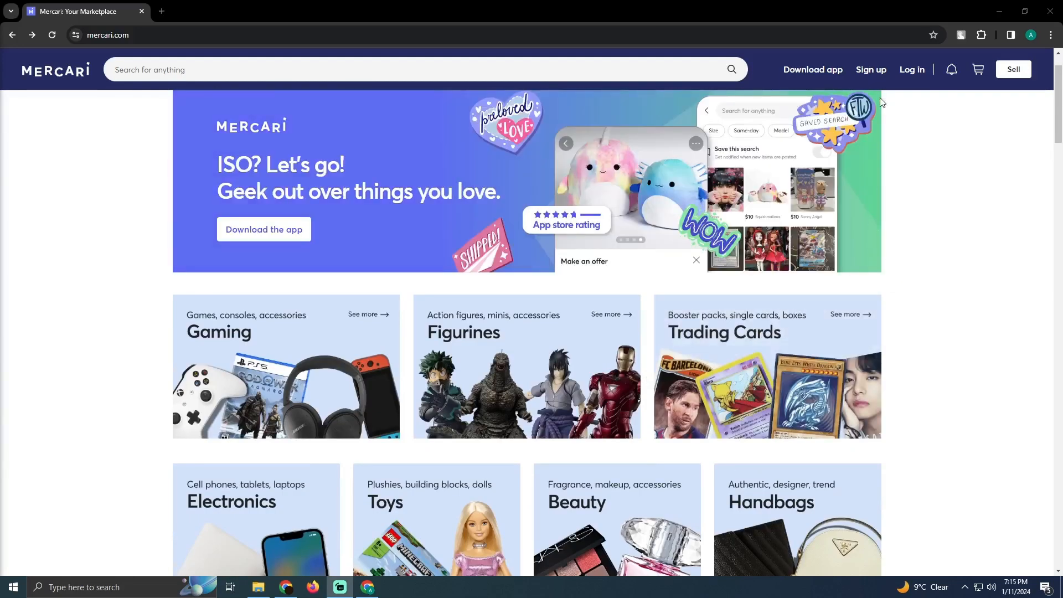
left_click(870, 69)
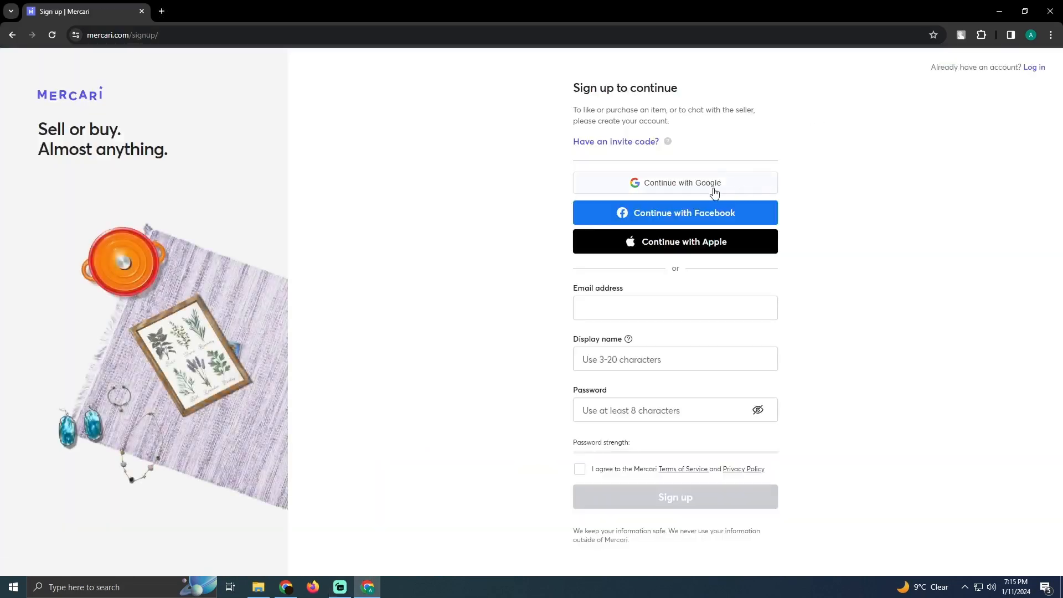
mouse_move(785, 321)
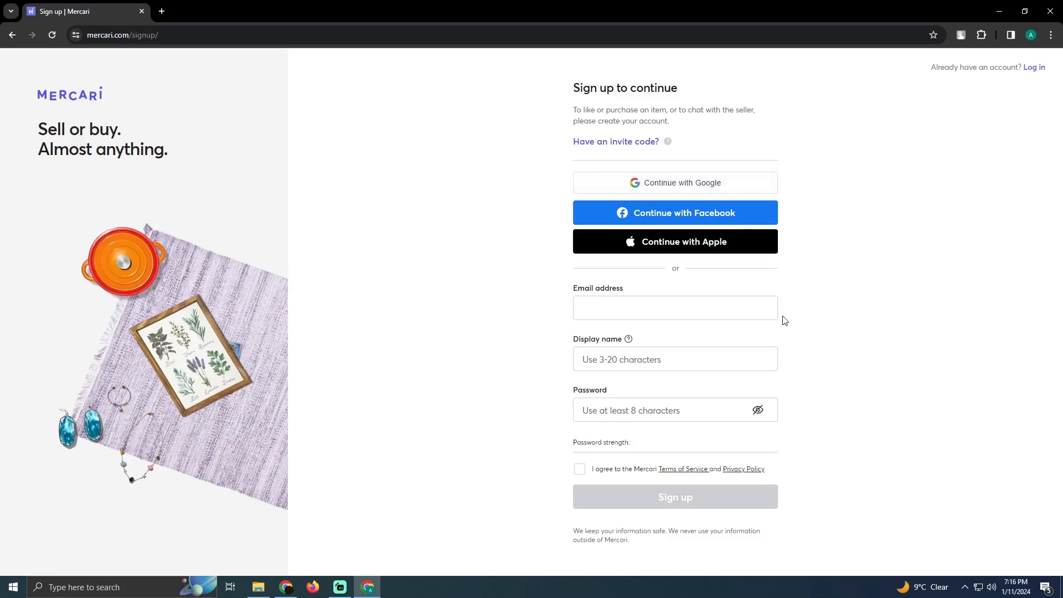
left_click(674, 307)
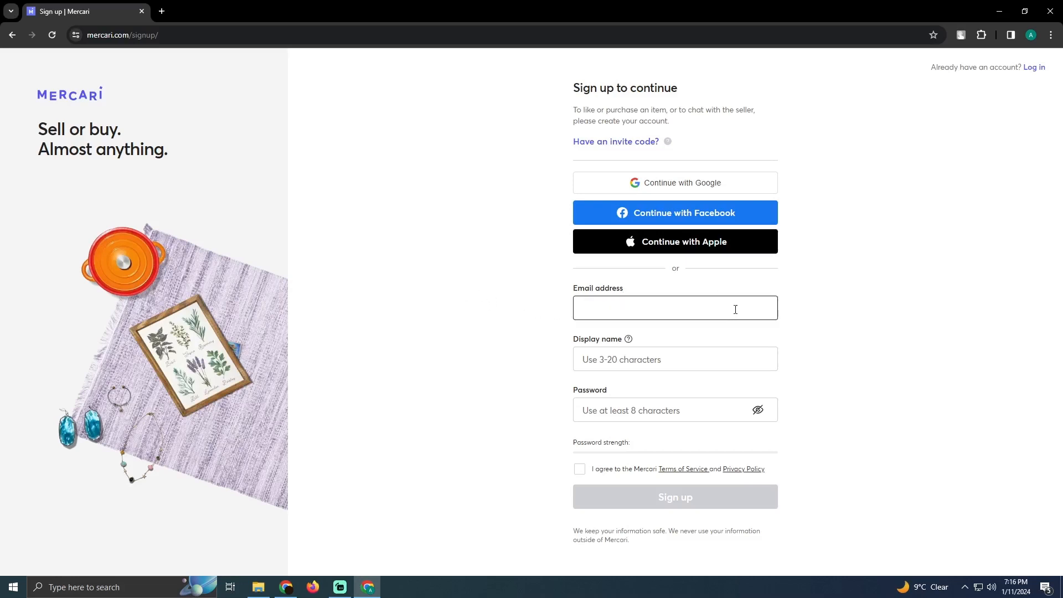
left_click(674, 308)
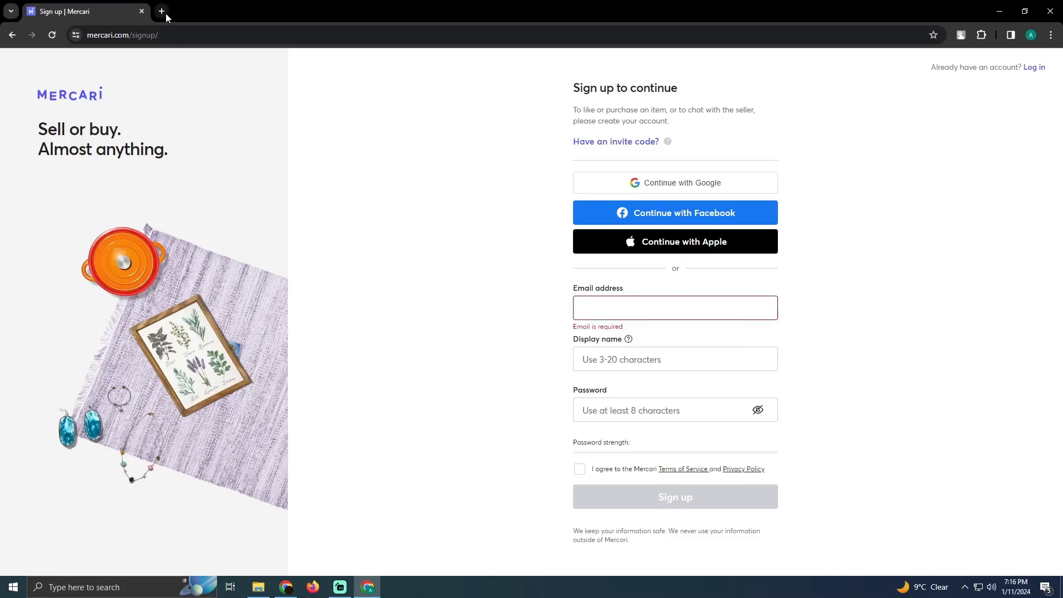
- Open a blank second browser tab and navigate Mercari's tab back to its homepage
left_click(161, 11)
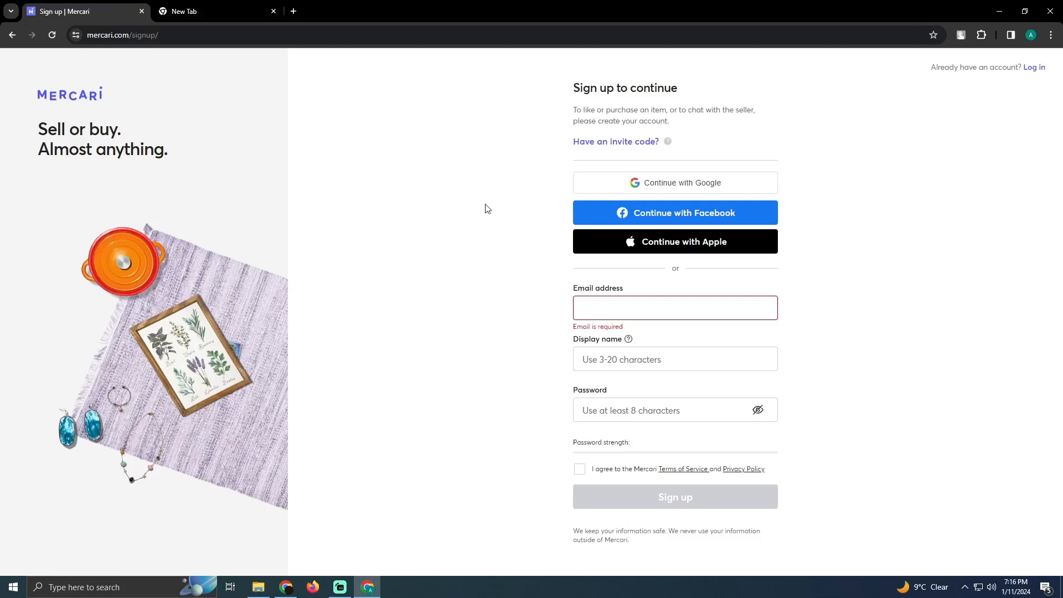
mouse_move(362, 167)
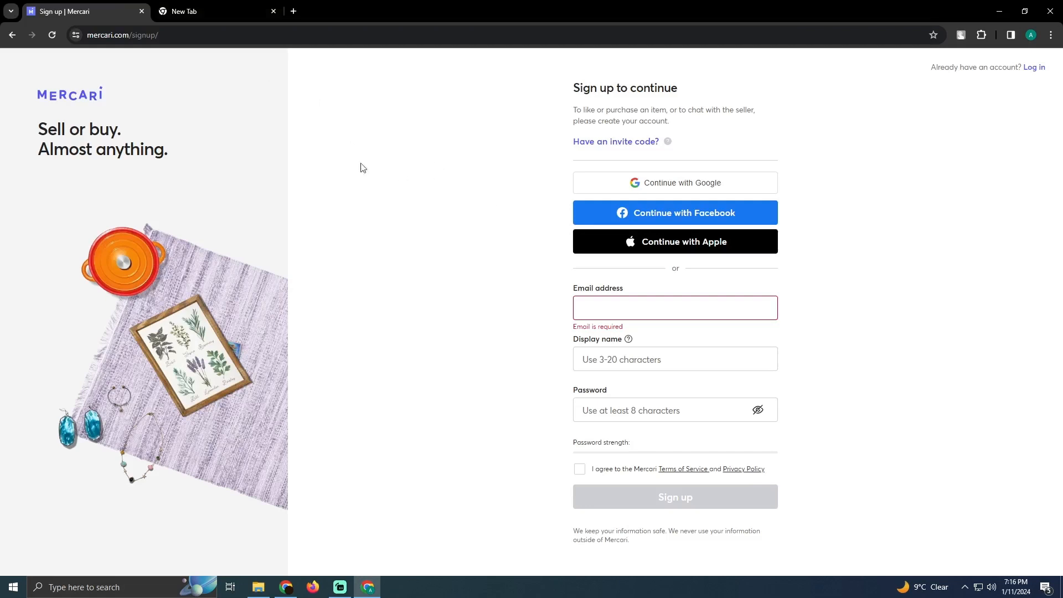
mouse_move(571, 247)
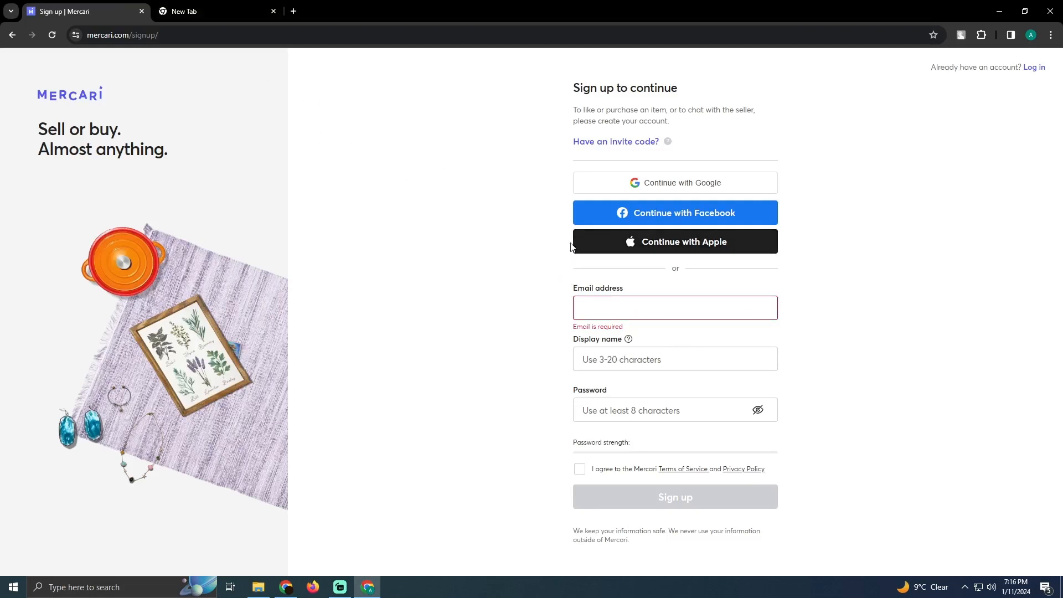
mouse_move(380, 259)
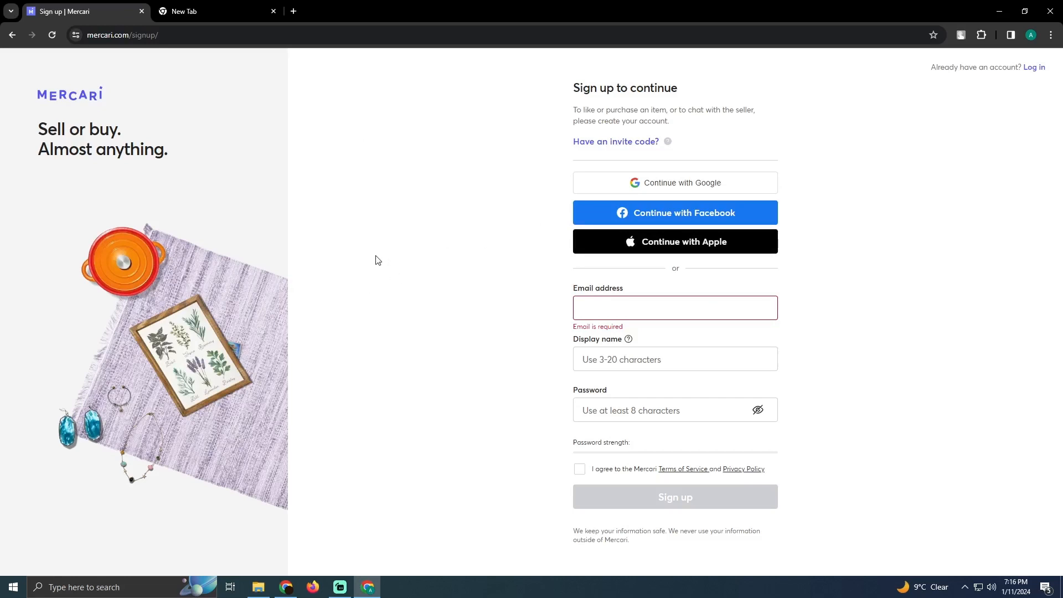
mouse_move(372, 244)
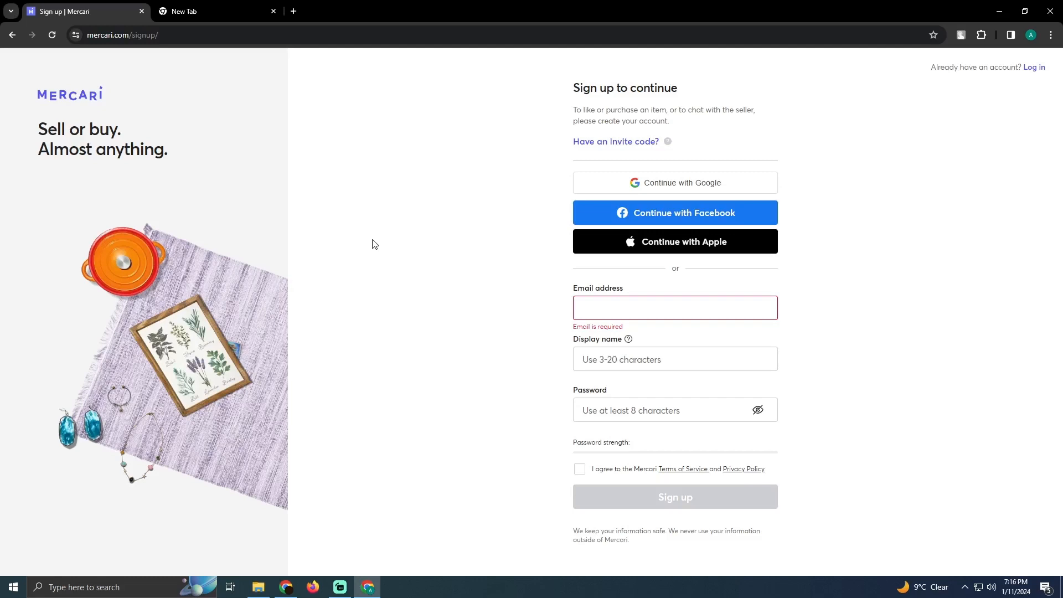
left_click(12, 34)
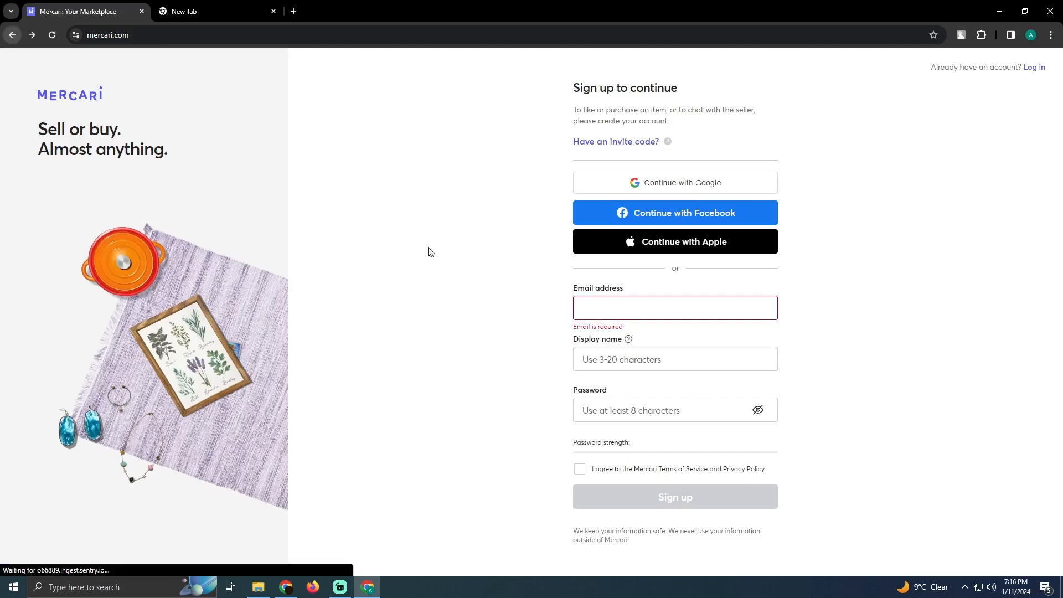